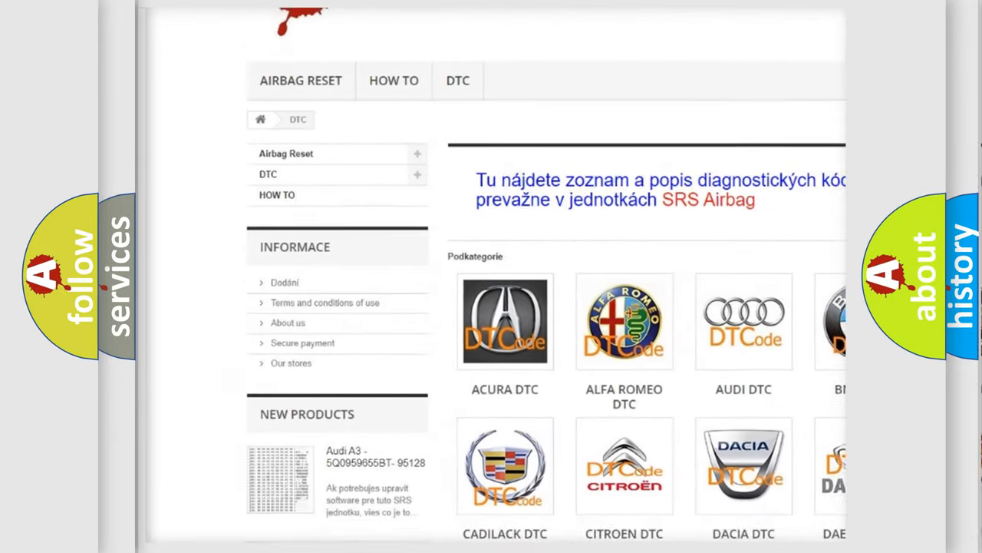
scroll("down", 3)
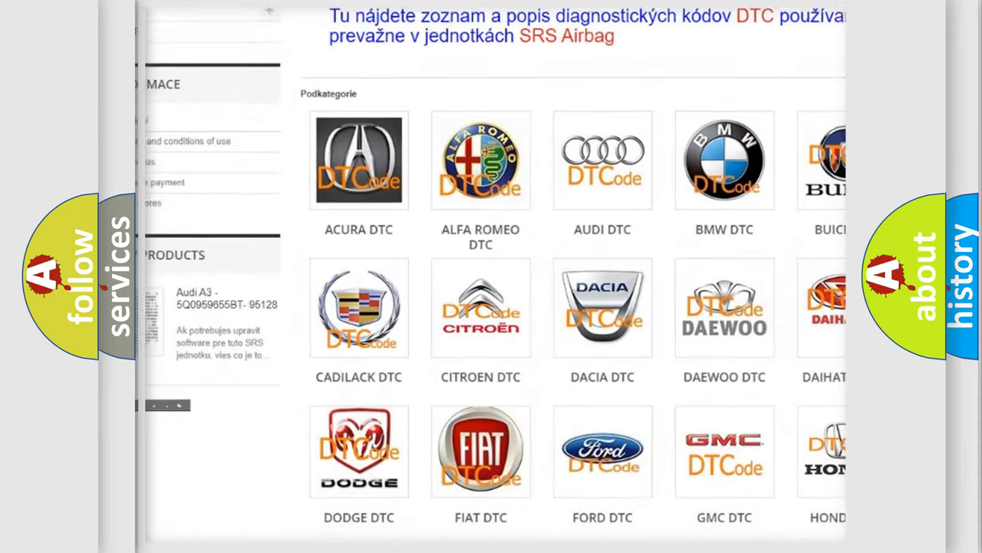
scroll("down", 3)
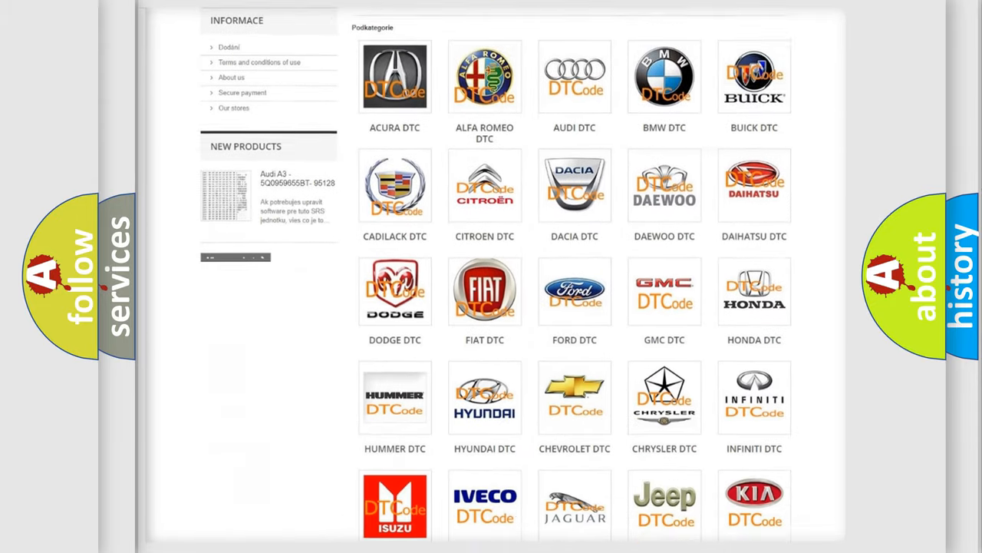
scroll("down", 3)
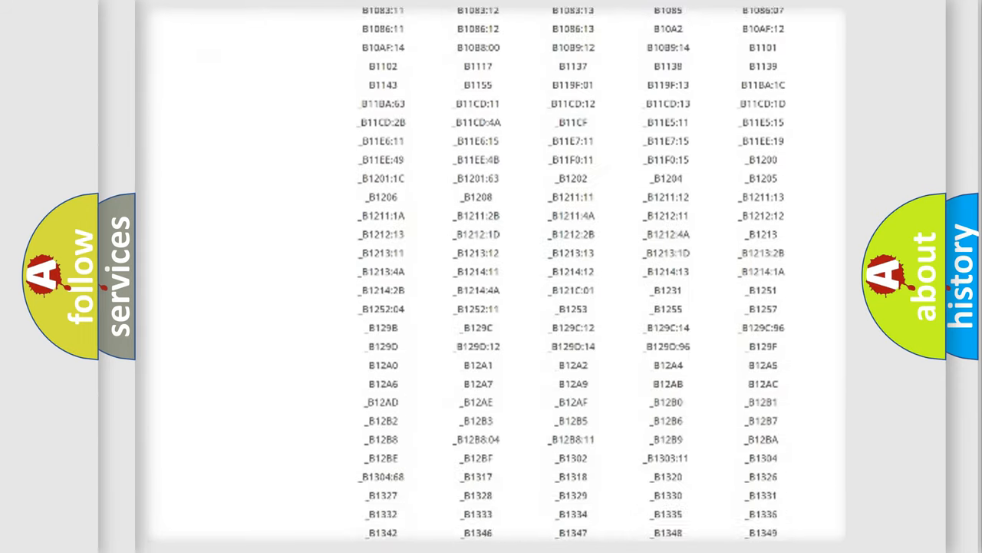
scroll("down", 3)
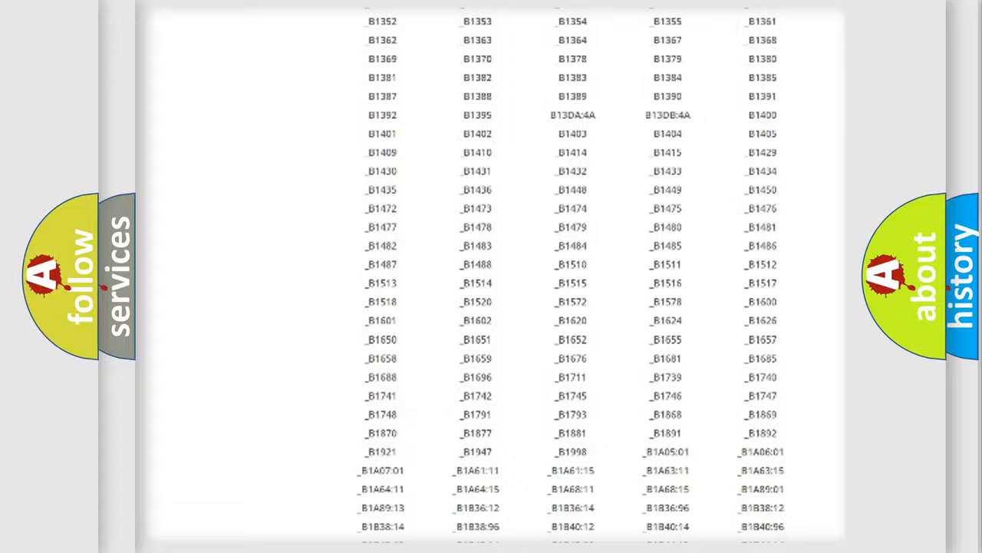